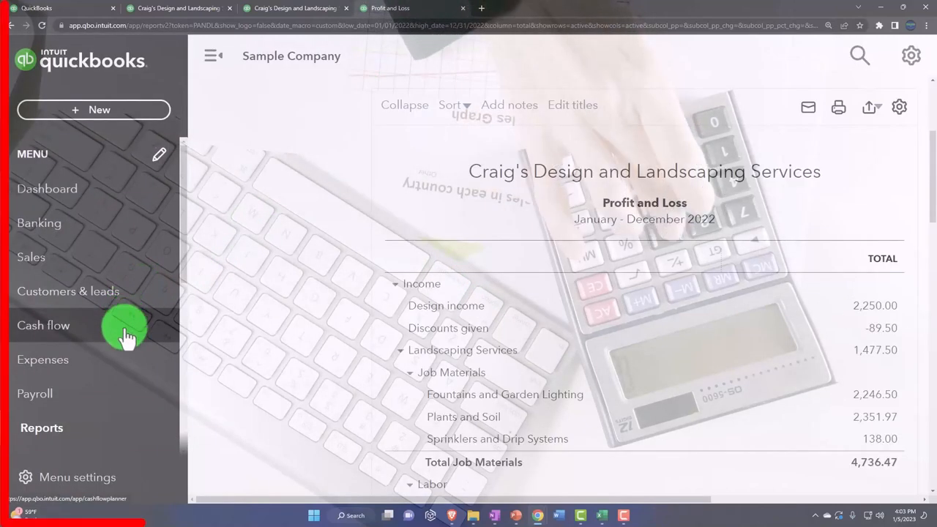
Reach the Sales by Product/Service Summary from the standard reports list.
{"action": "left_click", "coordinate": [41, 428]}
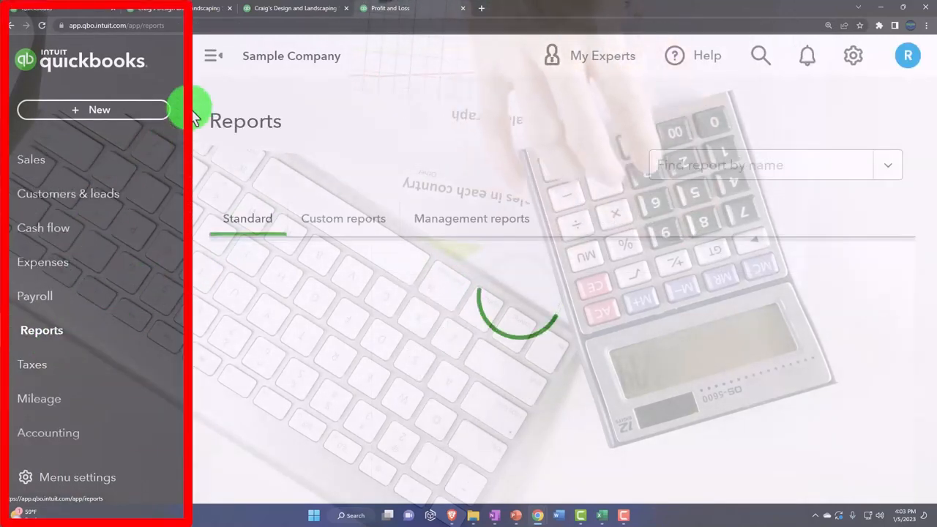
{"action": "left_click", "coordinate": [212, 55]}
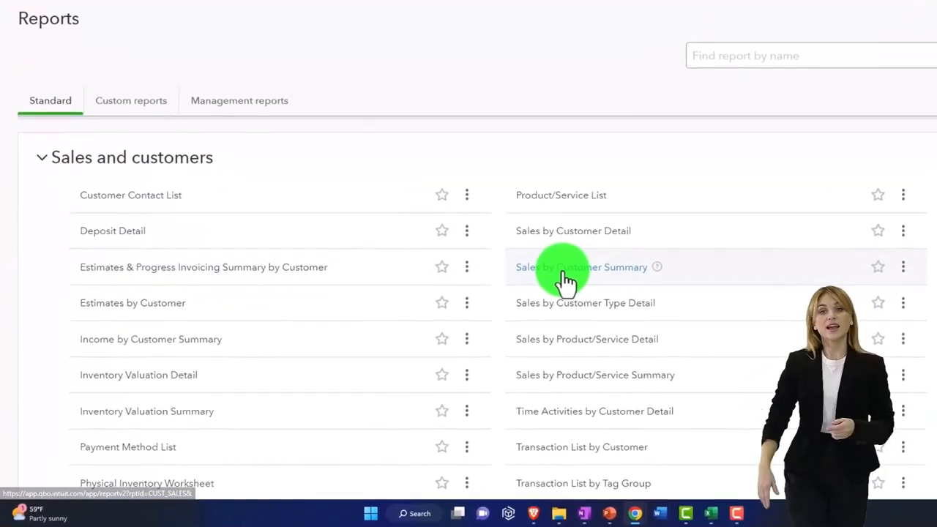
{"action": "left_click", "coordinate": [582, 266]}
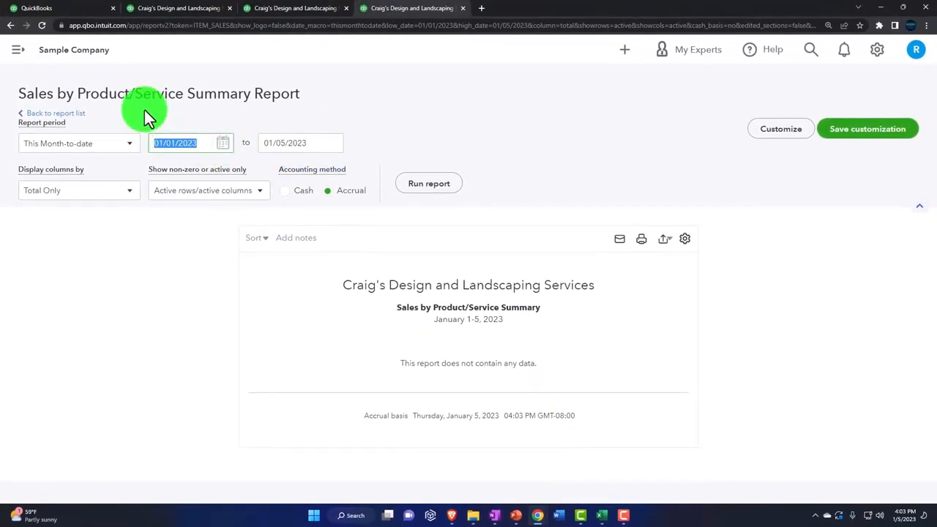
Run the report for a custom period of 01/01/2022 to 12/31/2022.
{"action": "type", "text": "01012"}
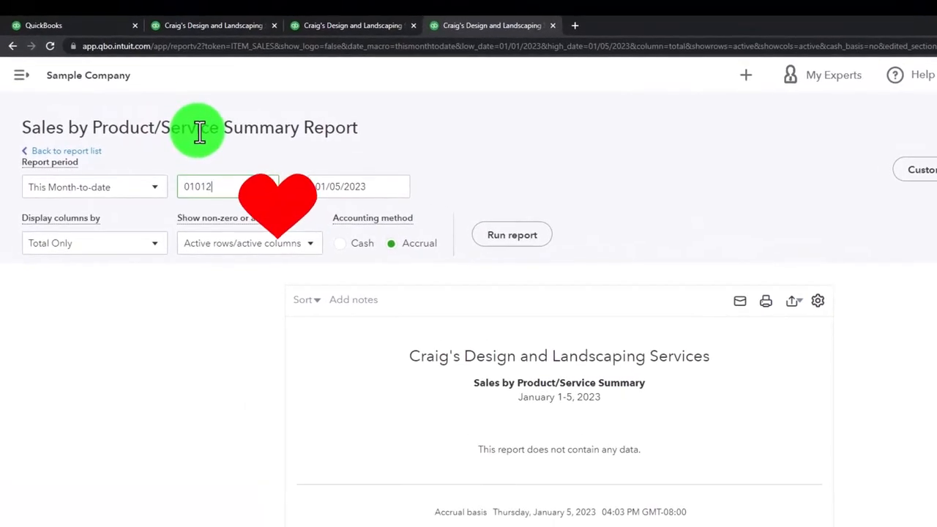
{"action": "type", "text": "123122"}
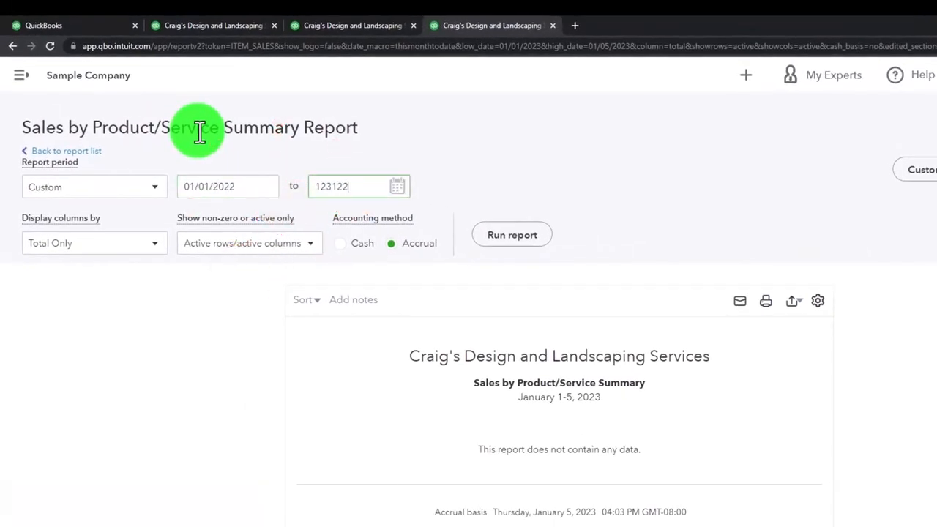
{"action": "left_click", "coordinate": [512, 235]}
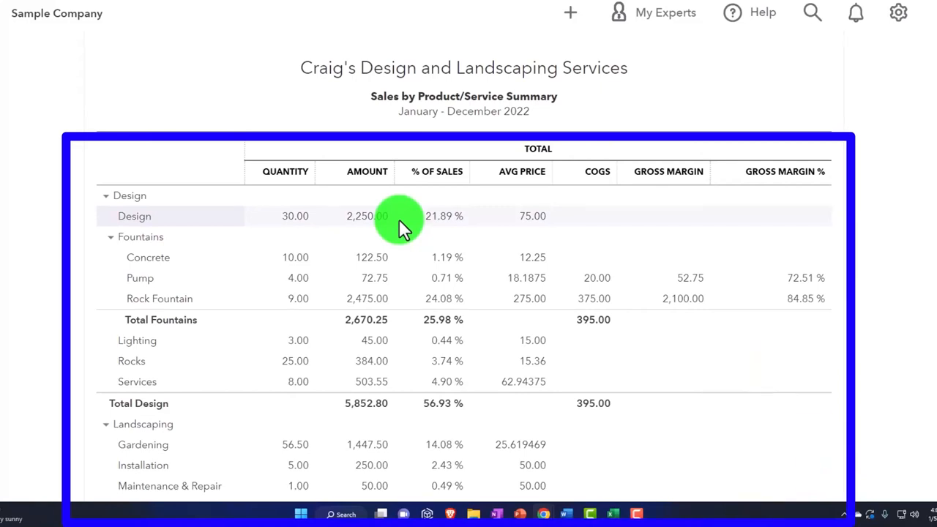
{"action": "mouse_move", "coordinate": [175, 258]}
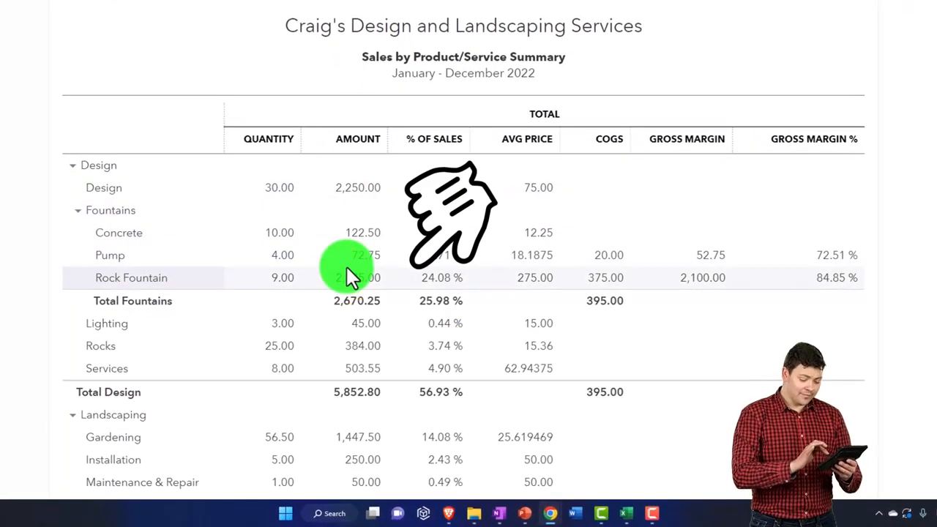
Scroll down through the 2022 Sales by Product/Service Summary.
{"action": "scroll", "scroll_direction": "down", "scroll_amount": 3}
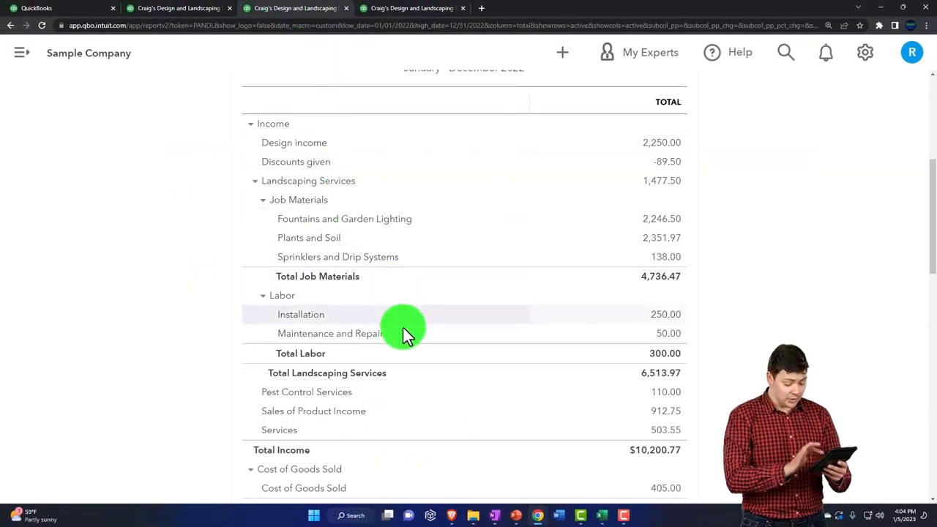
{"action": "mouse_move", "coordinate": [651, 450]}
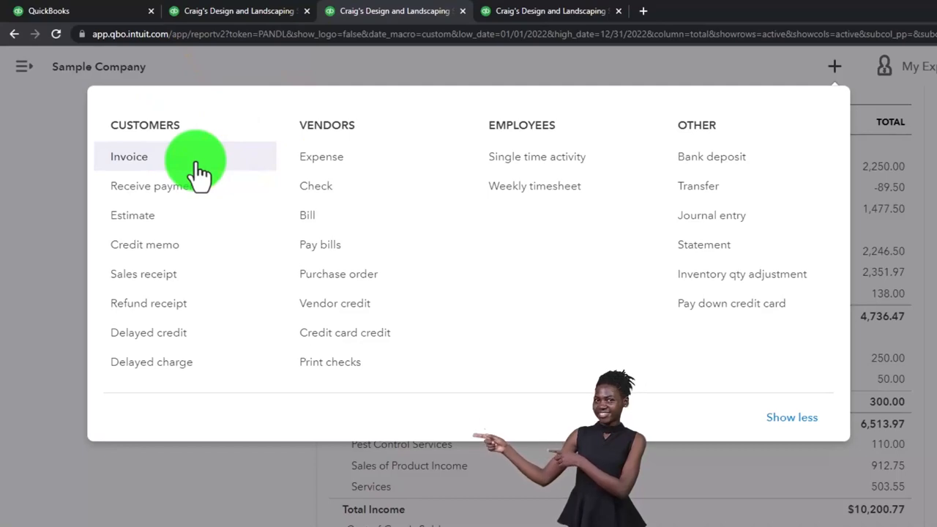
{"action": "mouse_move", "coordinate": [99, 217]}
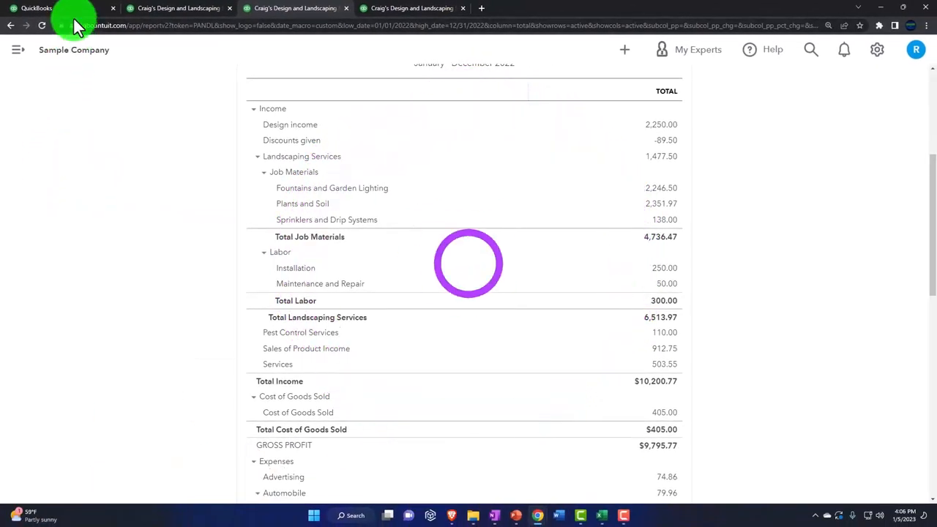
Review the Products and Services list under Sales, then return to the report.
{"action": "left_click", "coordinate": [37, 8]}
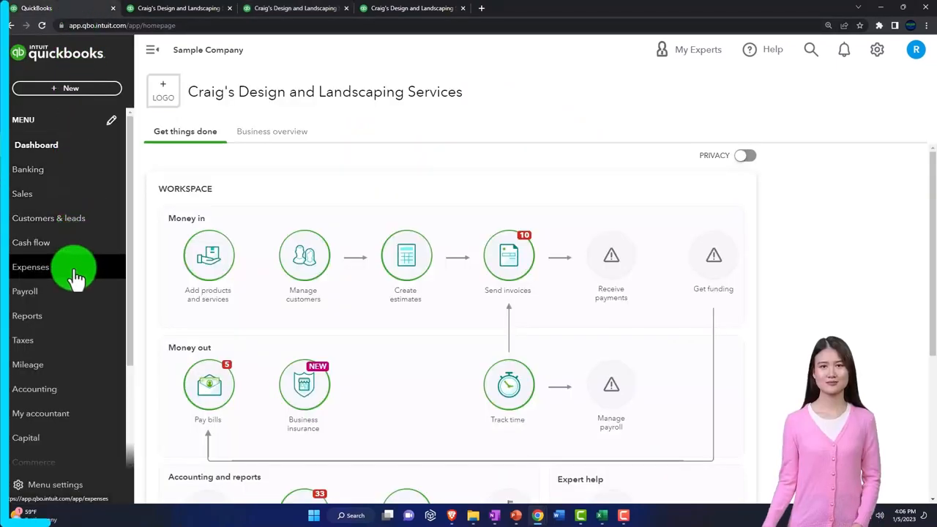
{"action": "left_click", "coordinate": [22, 193]}
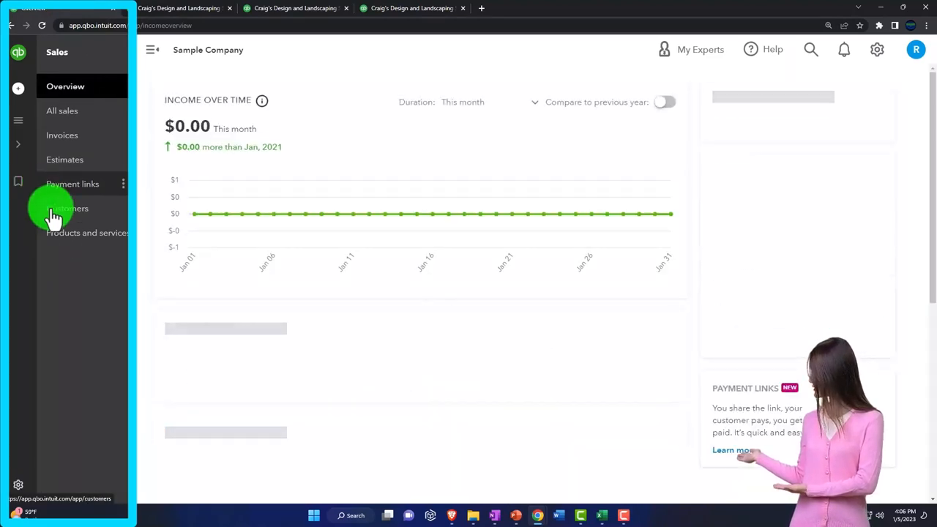
{"action": "left_click", "coordinate": [73, 241]}
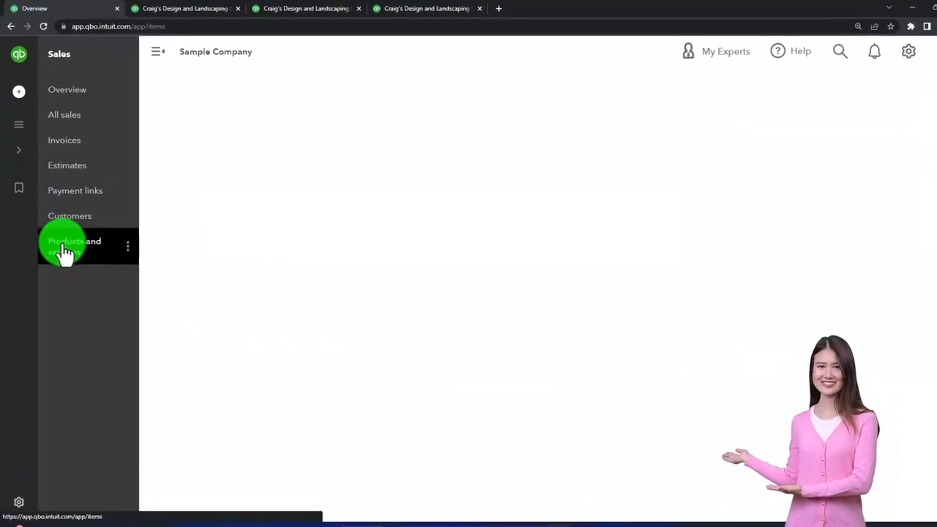
{"action": "left_click", "coordinate": [73, 246]}
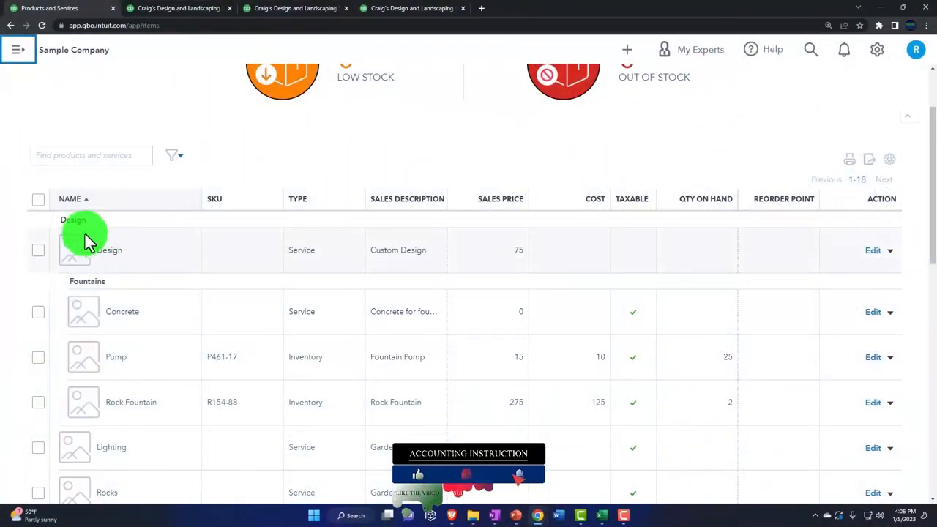
{"action": "scroll", "scroll_direction": "down", "scroll_amount": 3}
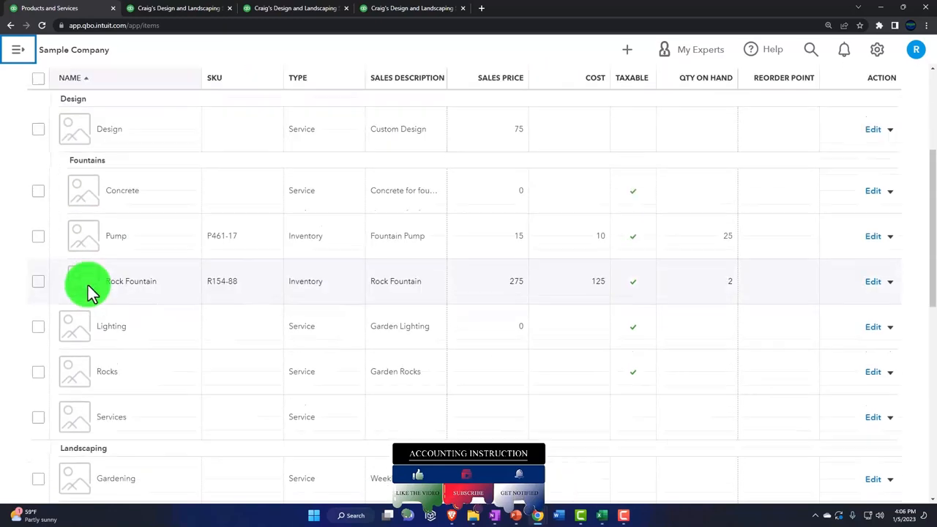
{"action": "scroll", "scroll_direction": "down", "scroll_amount": 3}
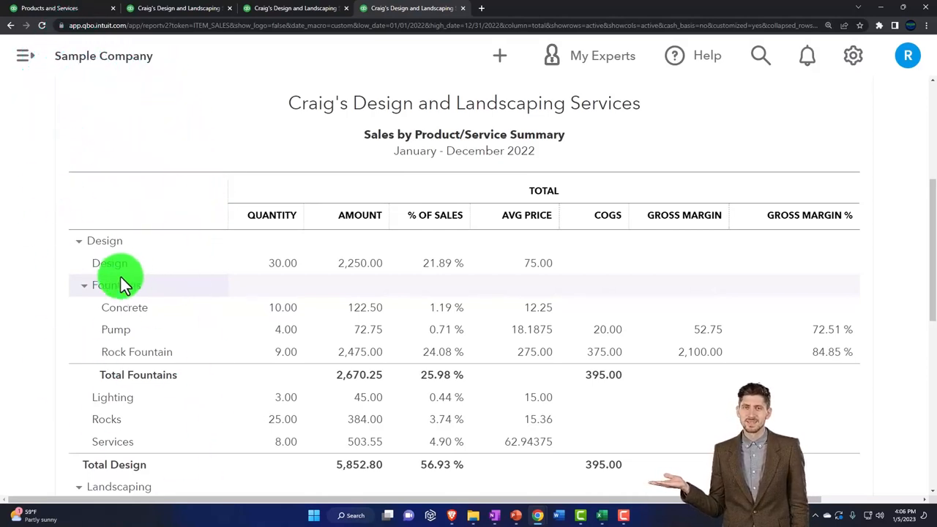
Collapse and re-expand Design, and expand Landscaping and Pest Control.
{"action": "left_click", "coordinate": [79, 240]}
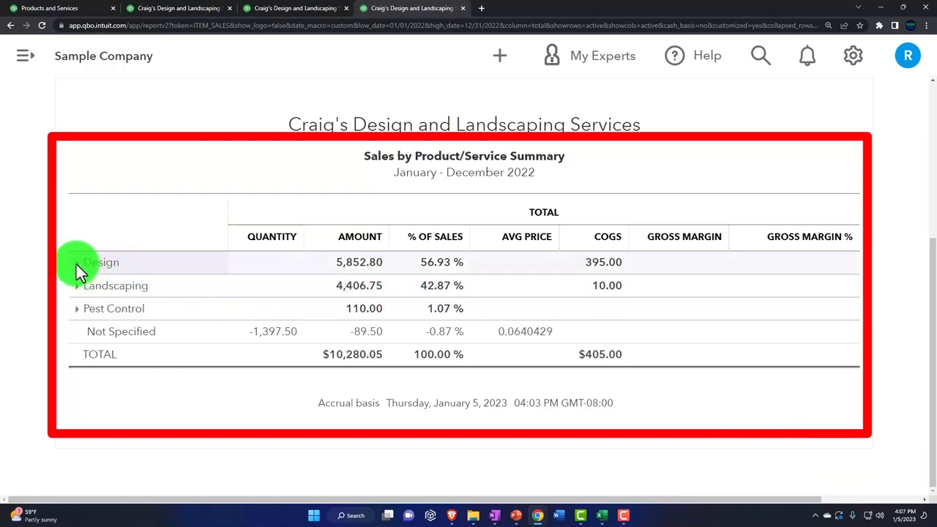
{"action": "left_click", "coordinate": [76, 262]}
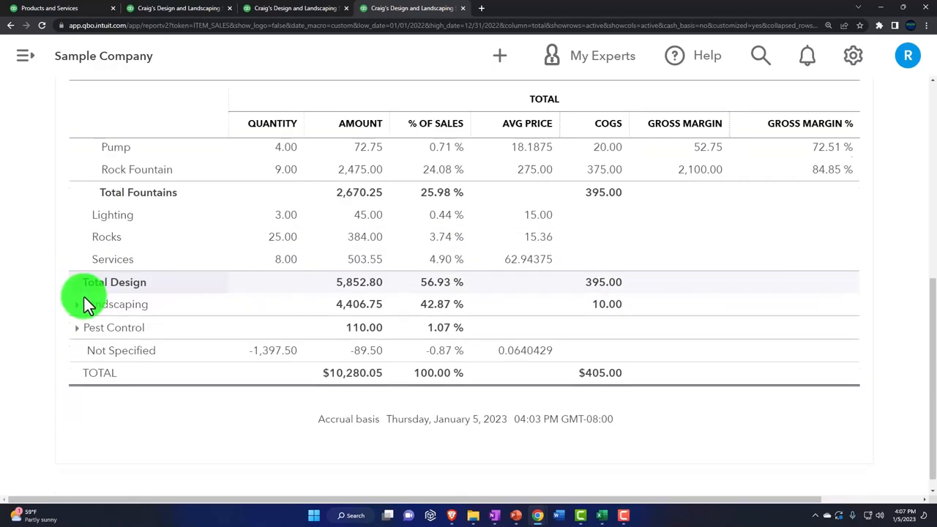
{"action": "left_click", "coordinate": [77, 303]}
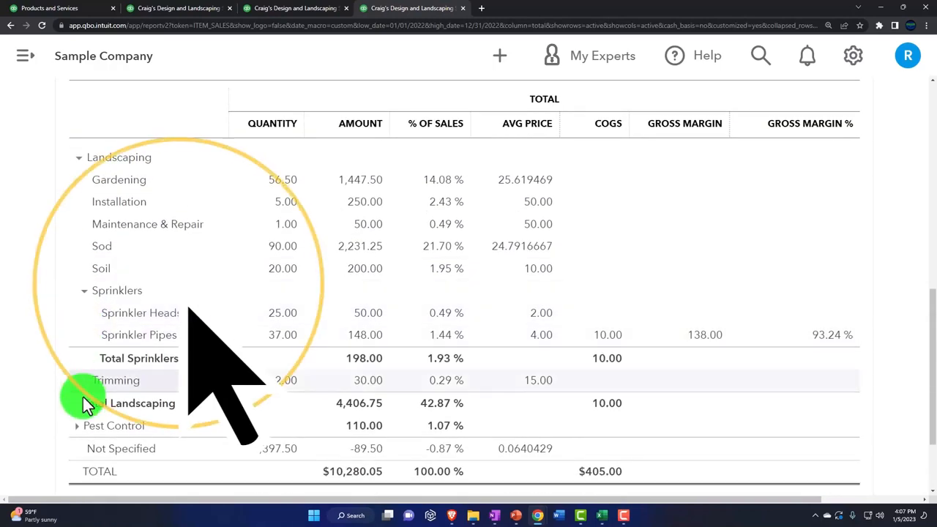
{"action": "left_click", "coordinate": [76, 425]}
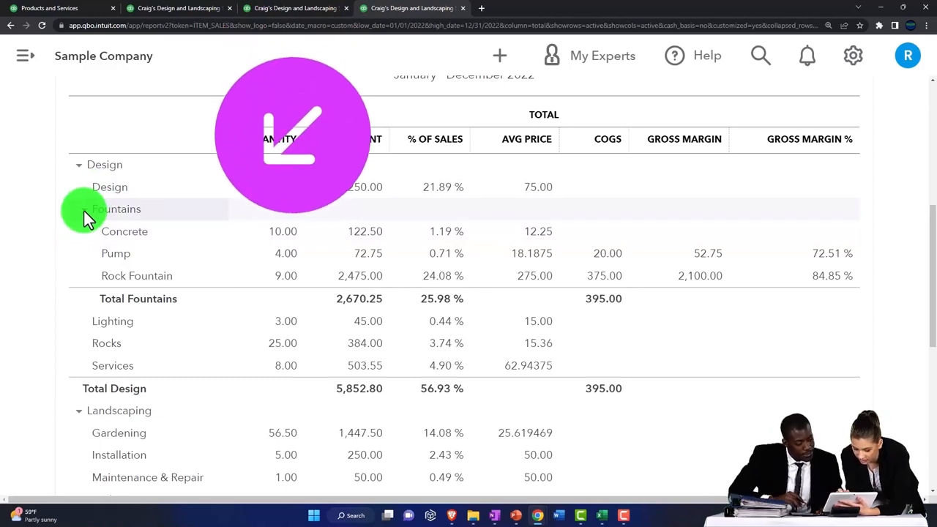
Collapse the Fountains and Sprinklers subgroups to their totals.
{"action": "left_click", "coordinate": [82, 208]}
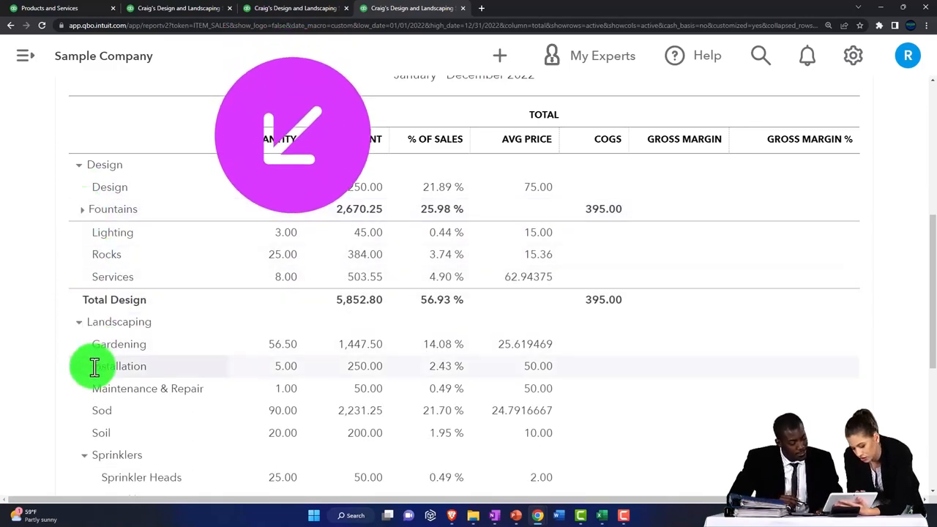
{"action": "scroll", "scroll_direction": "down", "scroll_amount": 3}
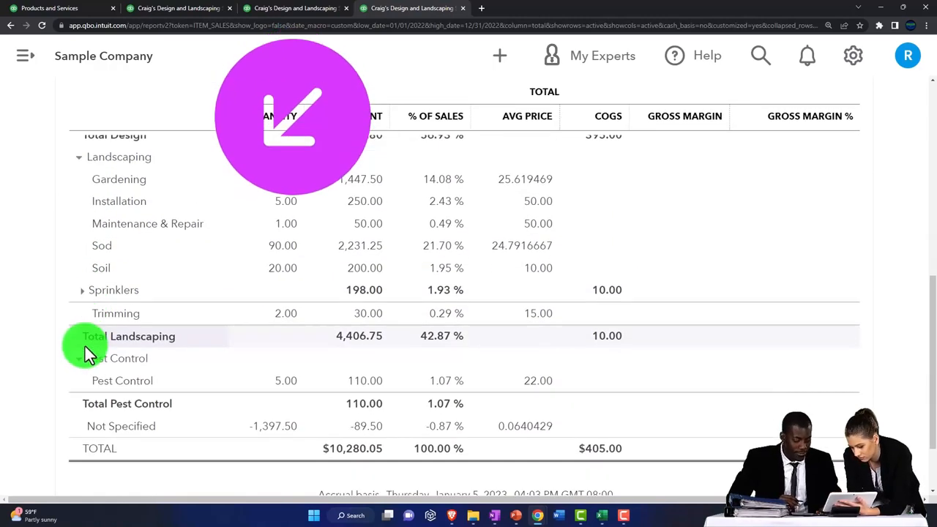
{"action": "scroll", "scroll_direction": "down", "scroll_amount": 3}
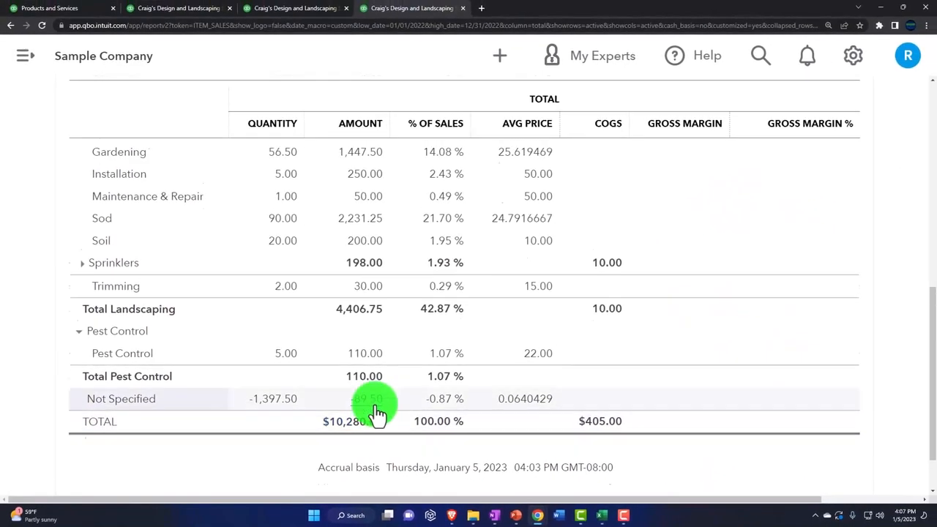
Export the collapsed report to Excel and open the downloaded workbook.
{"action": "scroll", "scroll_direction": "up", "scroll_amount": 3}
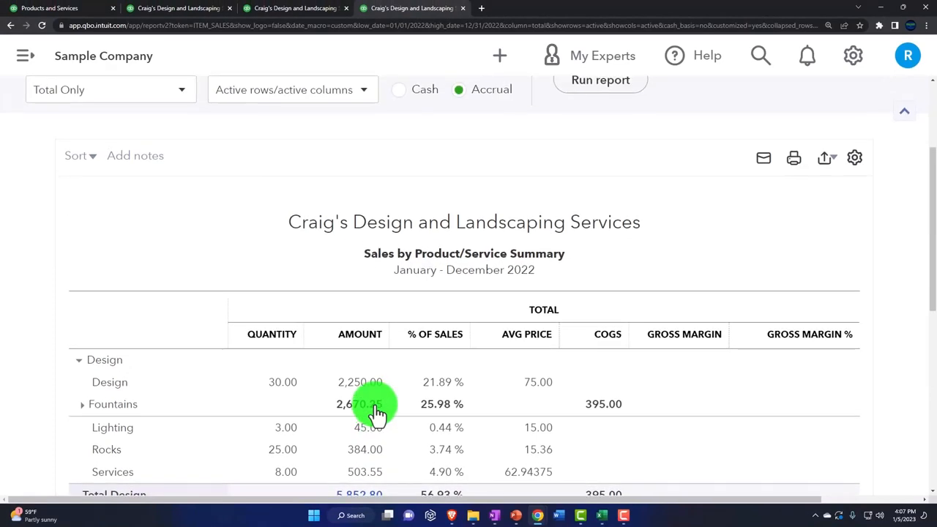
{"action": "left_click", "coordinate": [824, 158]}
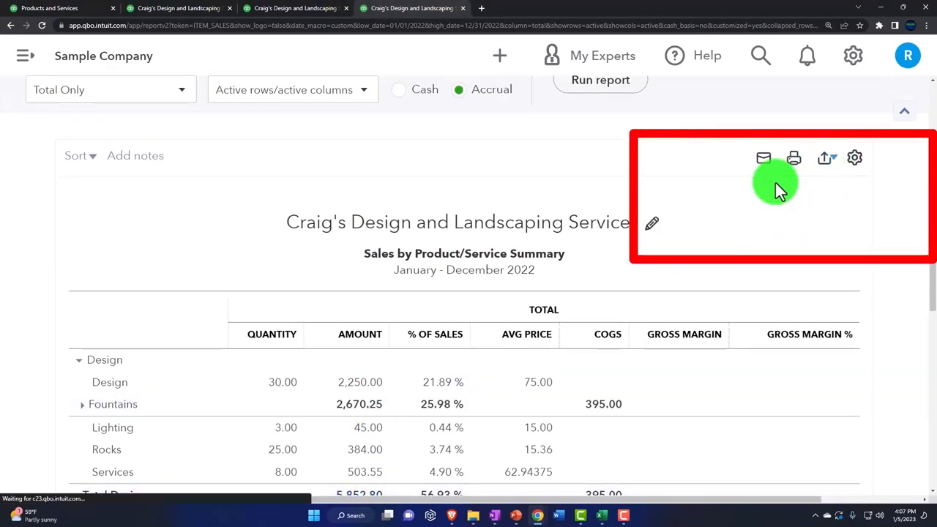
{"action": "left_click", "coordinate": [823, 158]}
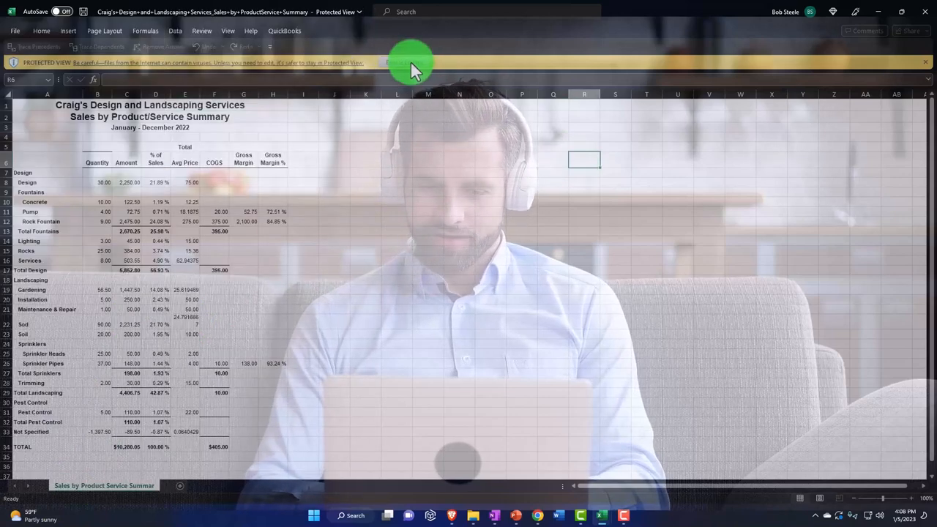
Enable editing, copy the report cells, and switch to the Reports workbook.
{"action": "left_click", "coordinate": [396, 61]}
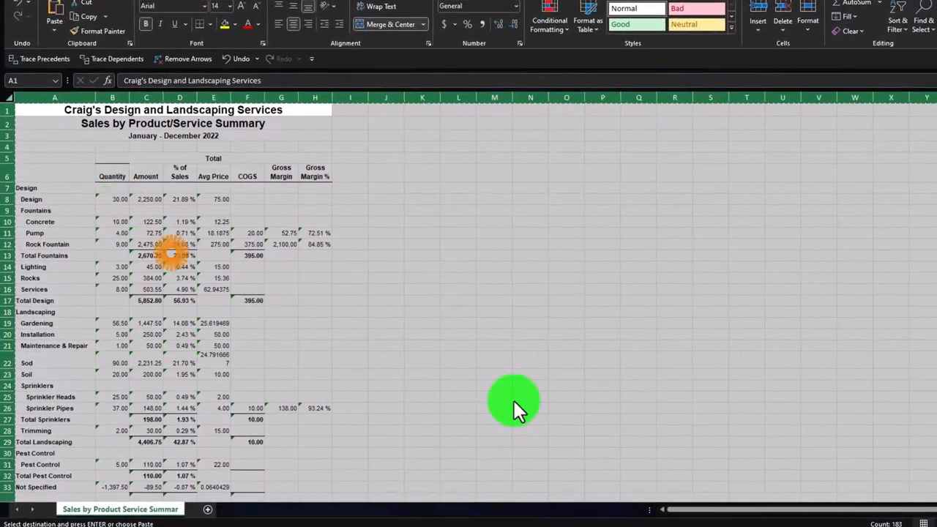
{"action": "left_click", "coordinate": [369, 486]}
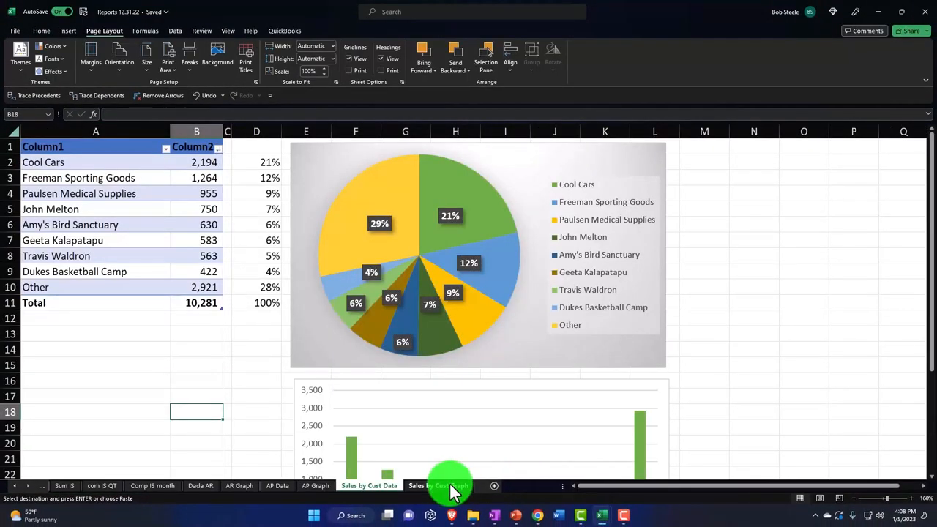
Add a blank Sheet3 and bring up paste options at cell A1.
{"action": "left_click", "coordinate": [439, 486]}
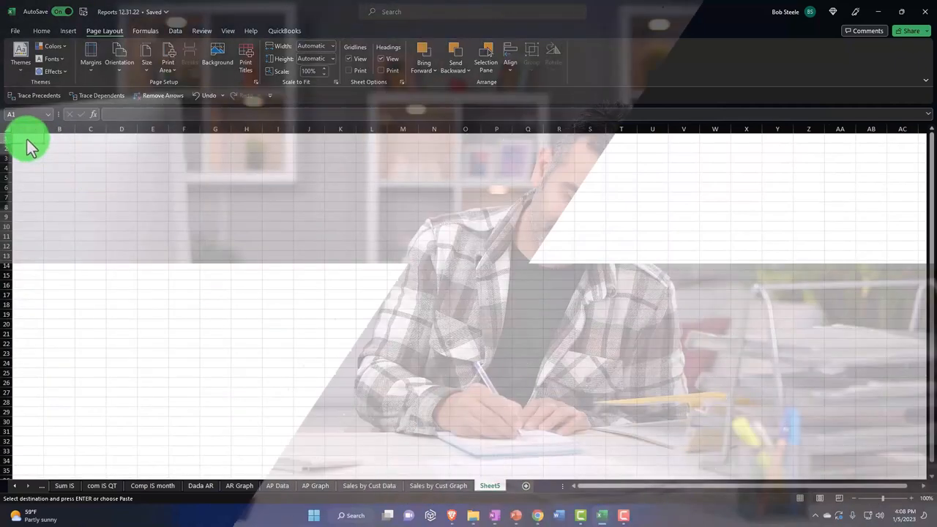
{"action": "right_click", "coordinate": [29, 143]}
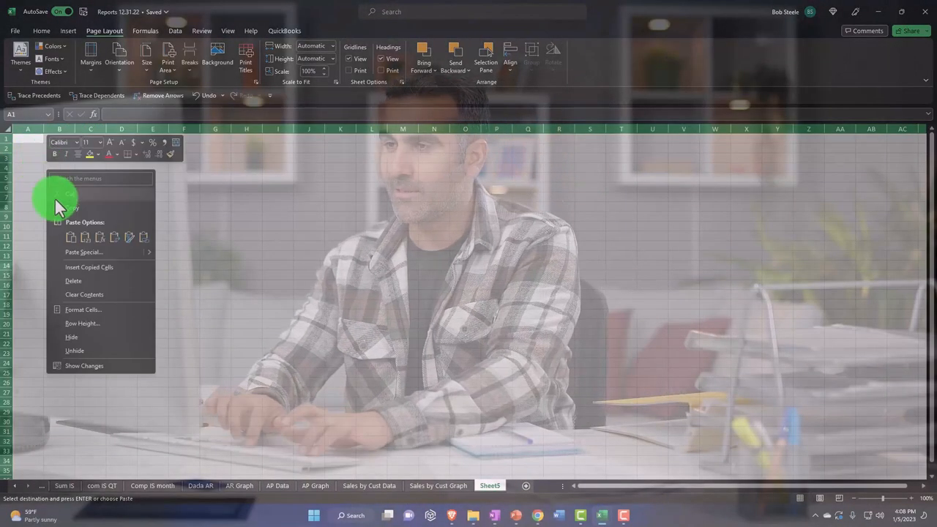